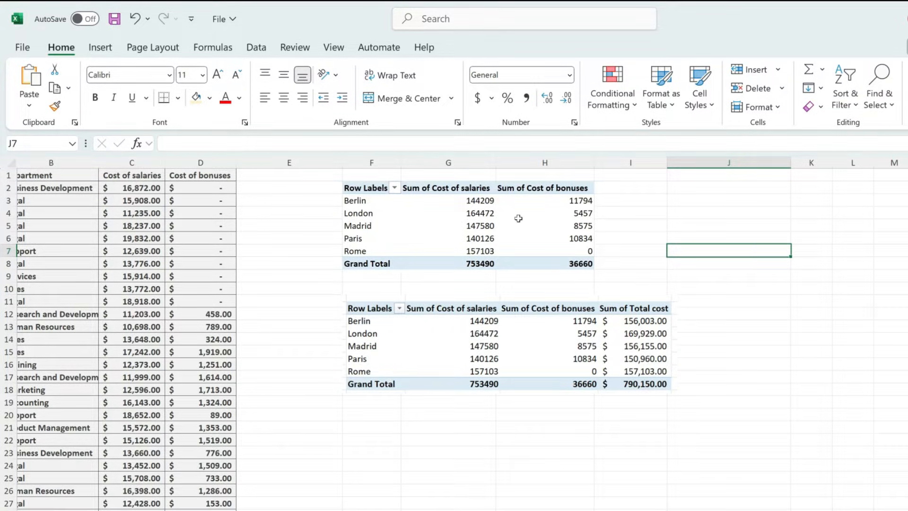
# Select a first pivot table cell and open Calculated Field under Fields, Items & Sets.
pyautogui.click(544, 212)
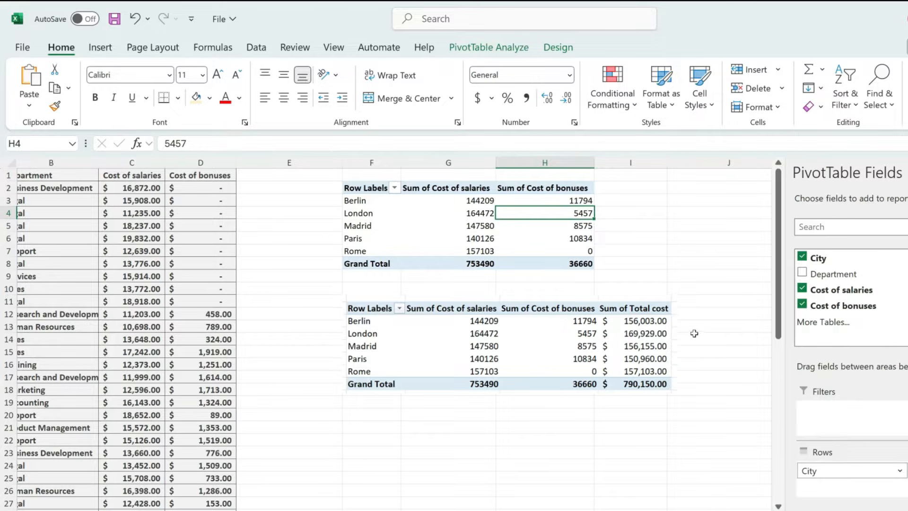
pyautogui.click(510, 342)
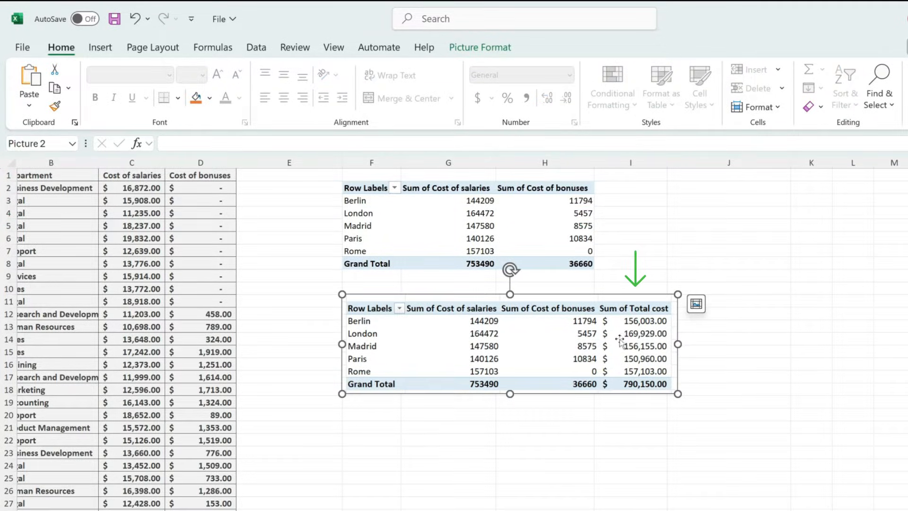
pyautogui.moveTo(631, 312)
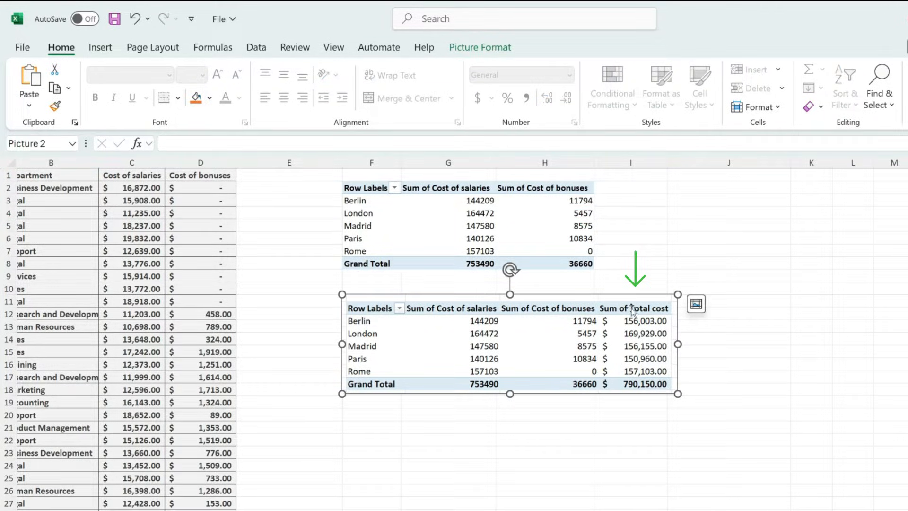
pyautogui.click(728, 288)
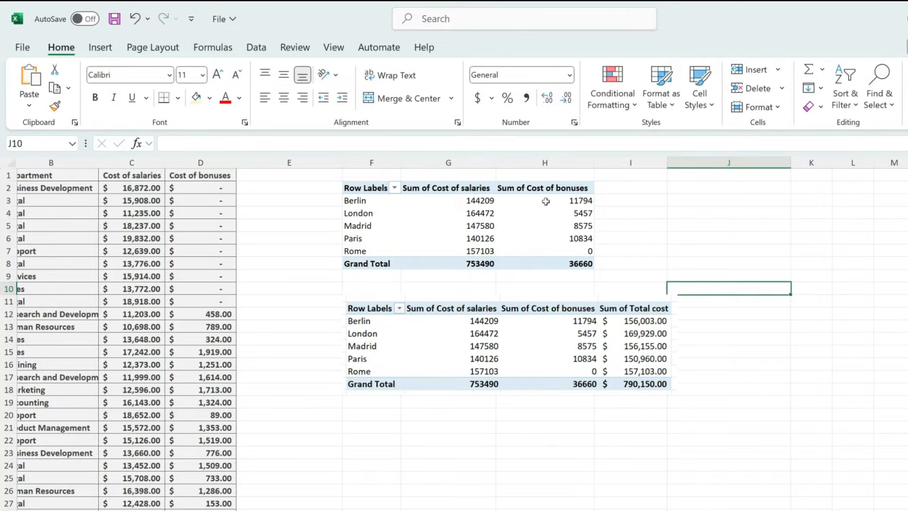
pyautogui.click(544, 201)
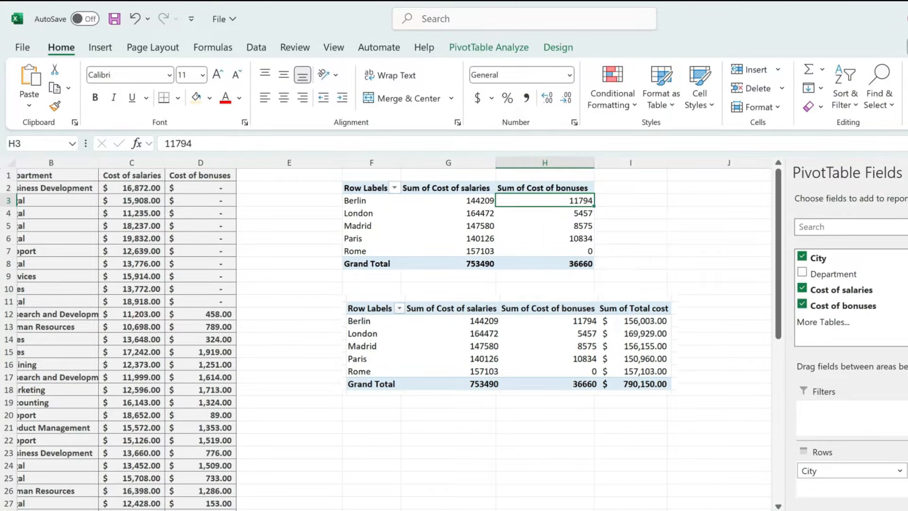
pyautogui.click(488, 47)
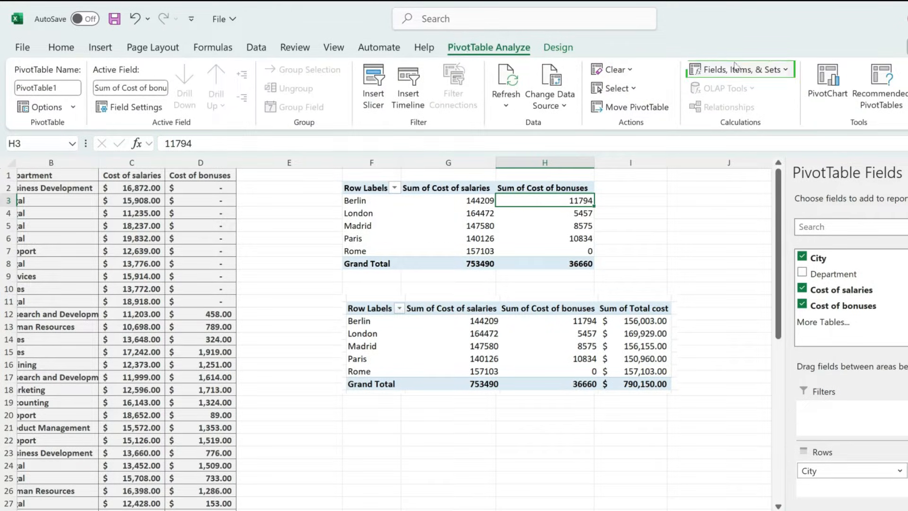
pyautogui.moveTo(738, 69)
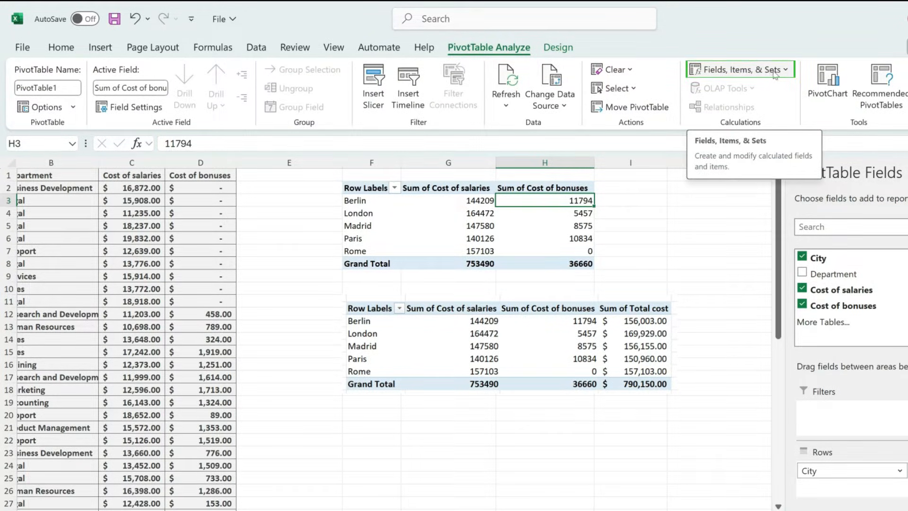
pyautogui.click(740, 69)
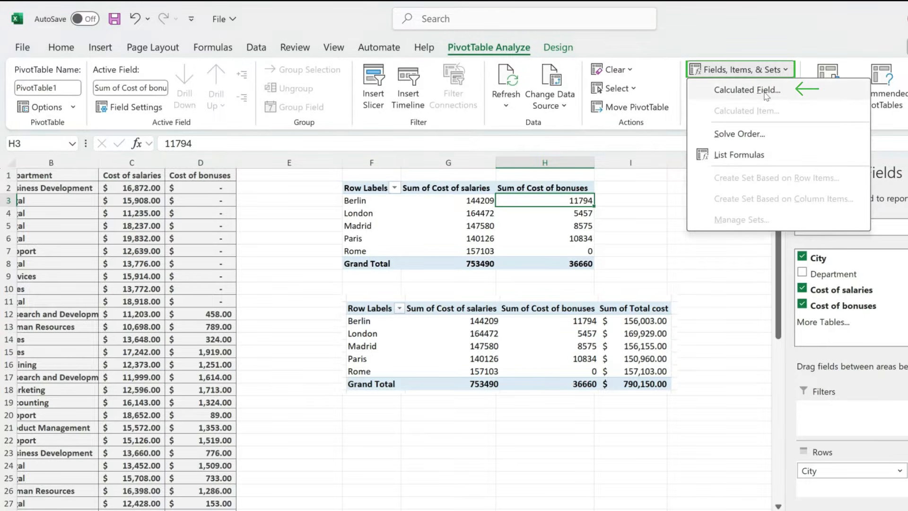
pyautogui.click(749, 90)
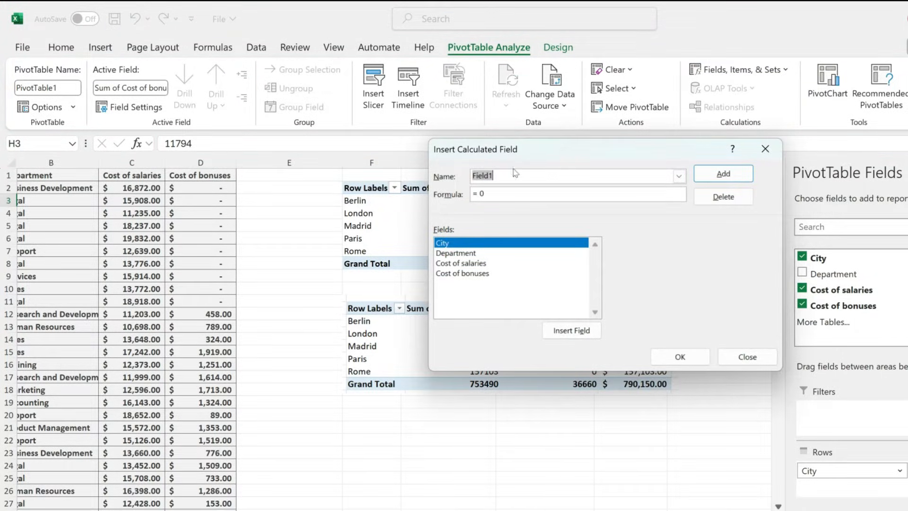
# Create calculated field 'Total' as ='Cost of salaries'+'Cost of bonuses'.
pyautogui.write('Total')
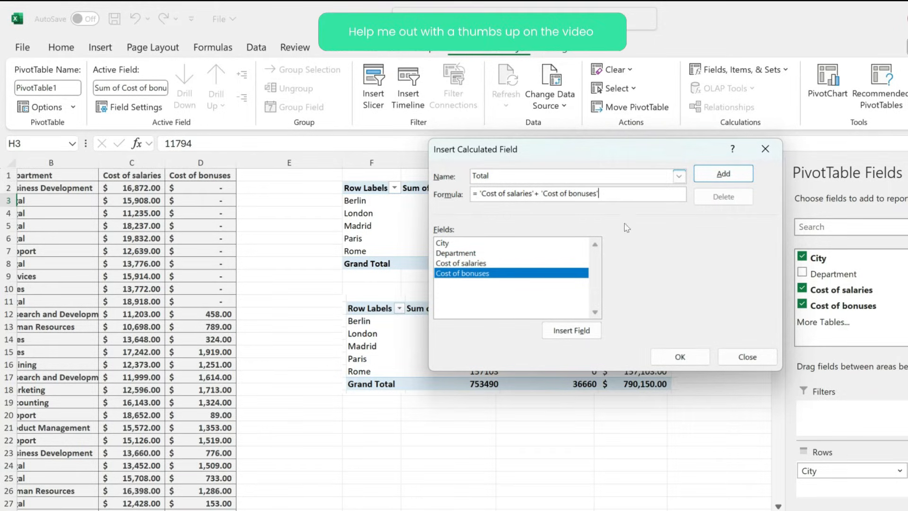
pyautogui.click(678, 357)
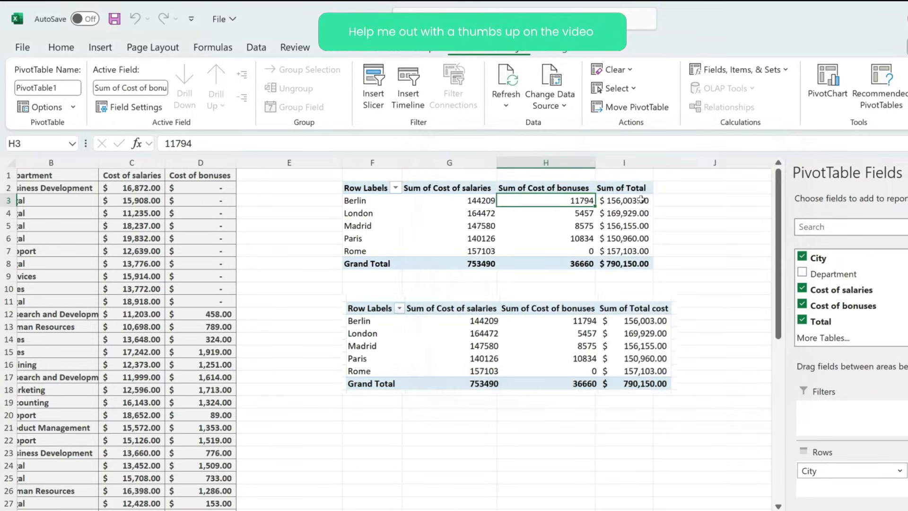